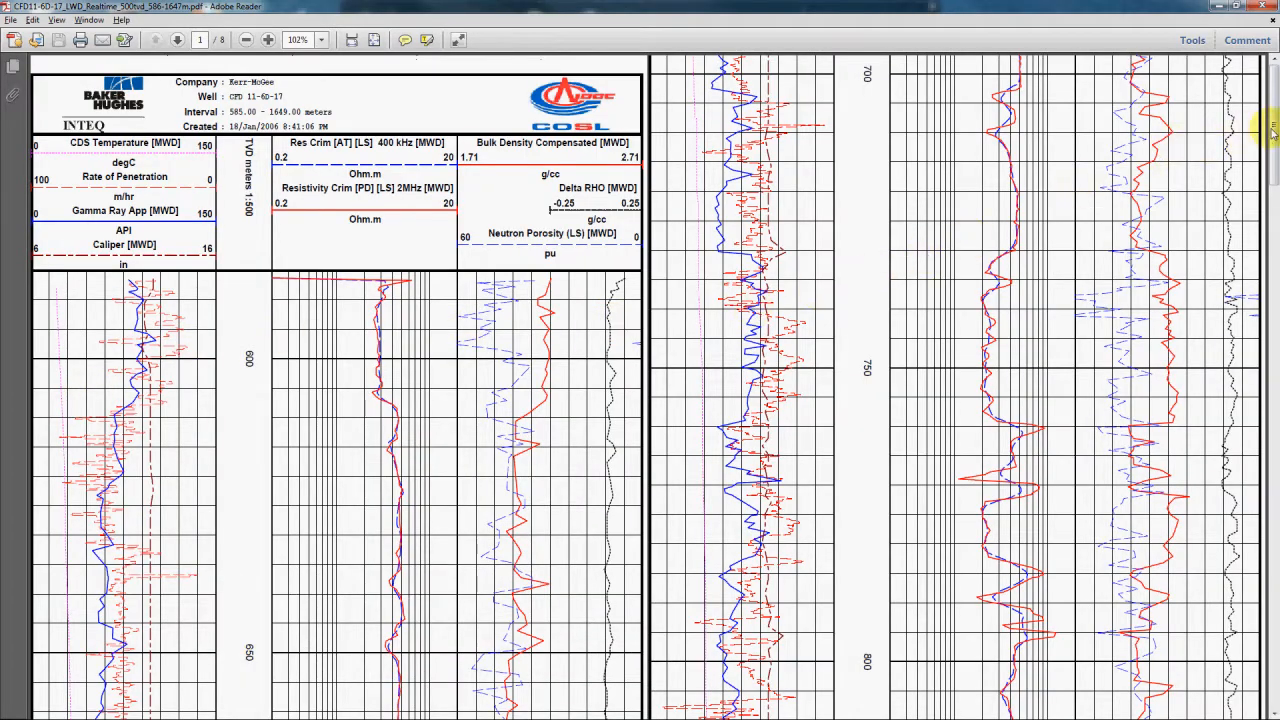
Scroll the well log PDF in Adobe Reader across its page breaks to deeper intervals
scroll(down, 3)
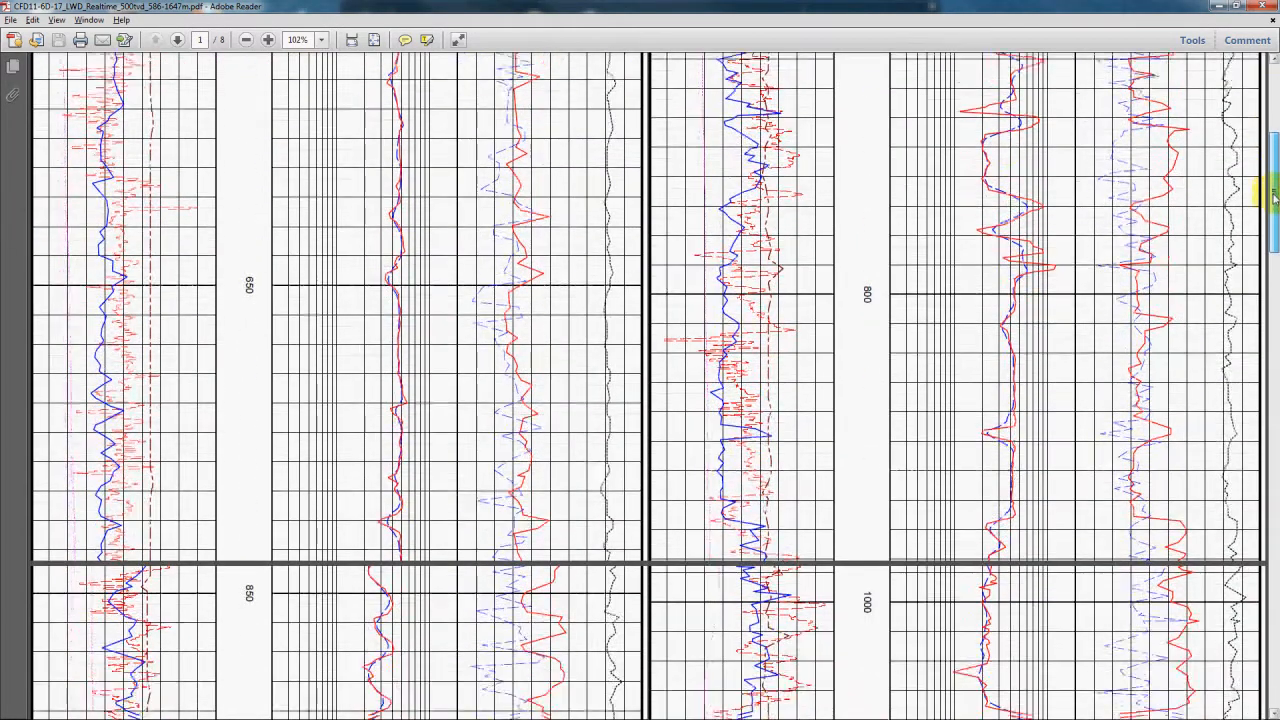
scroll(down, 3)
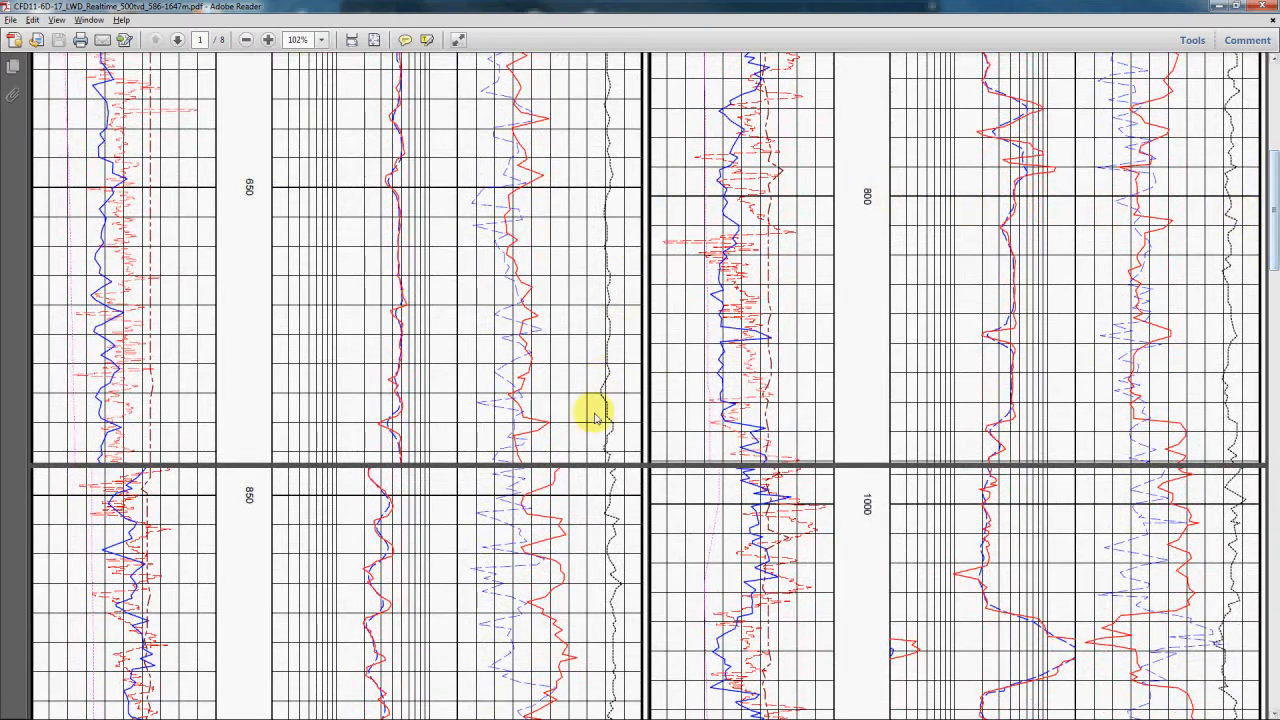
mouse_move(768, 490)
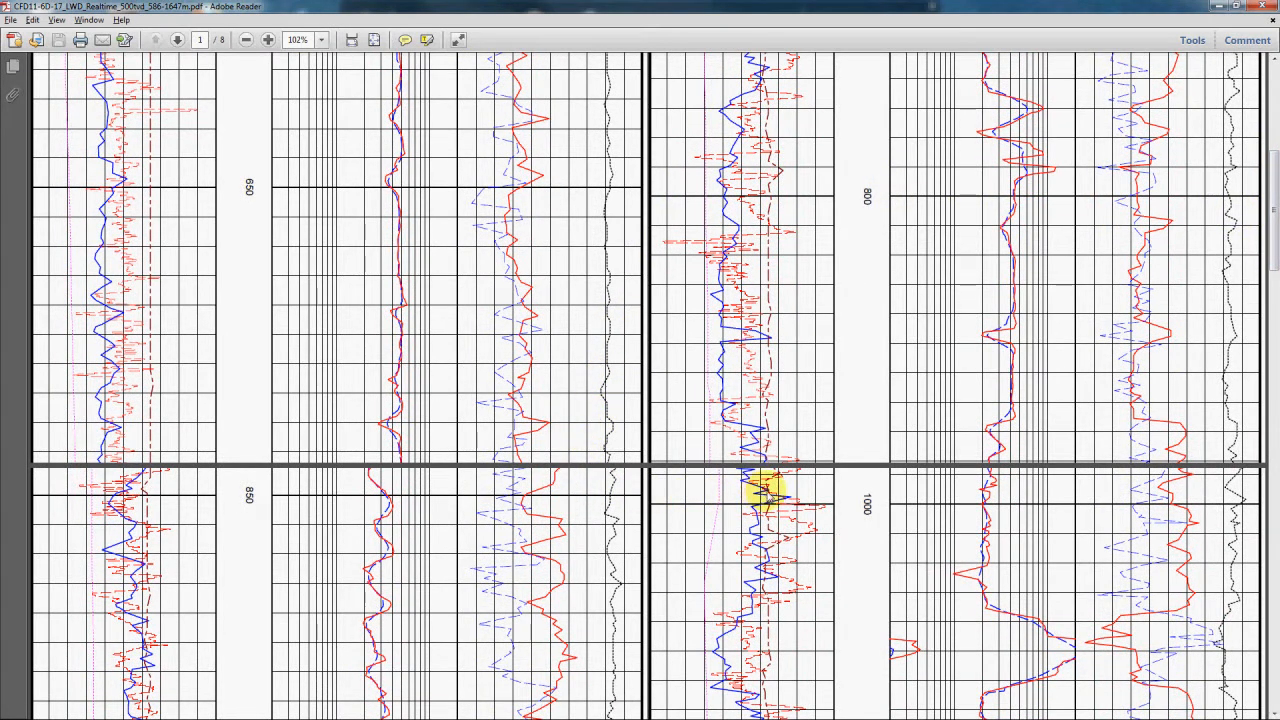
scroll(down, 3)
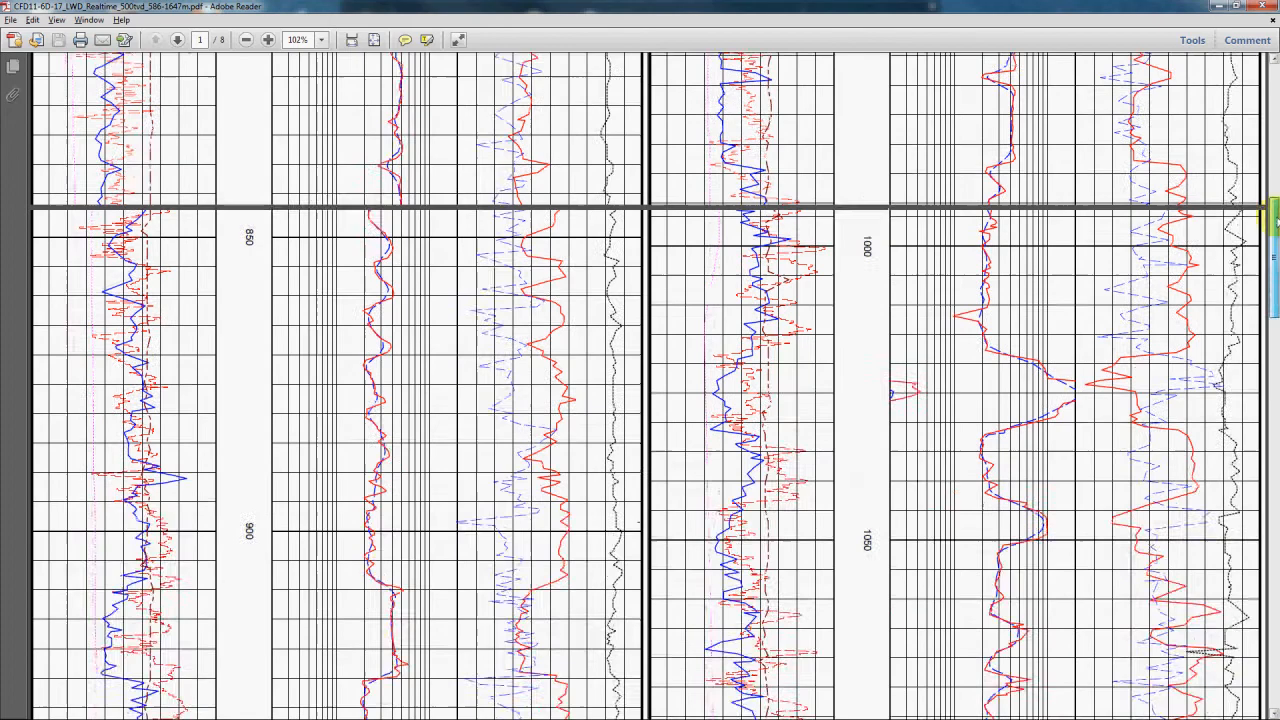
scroll(down, 3)
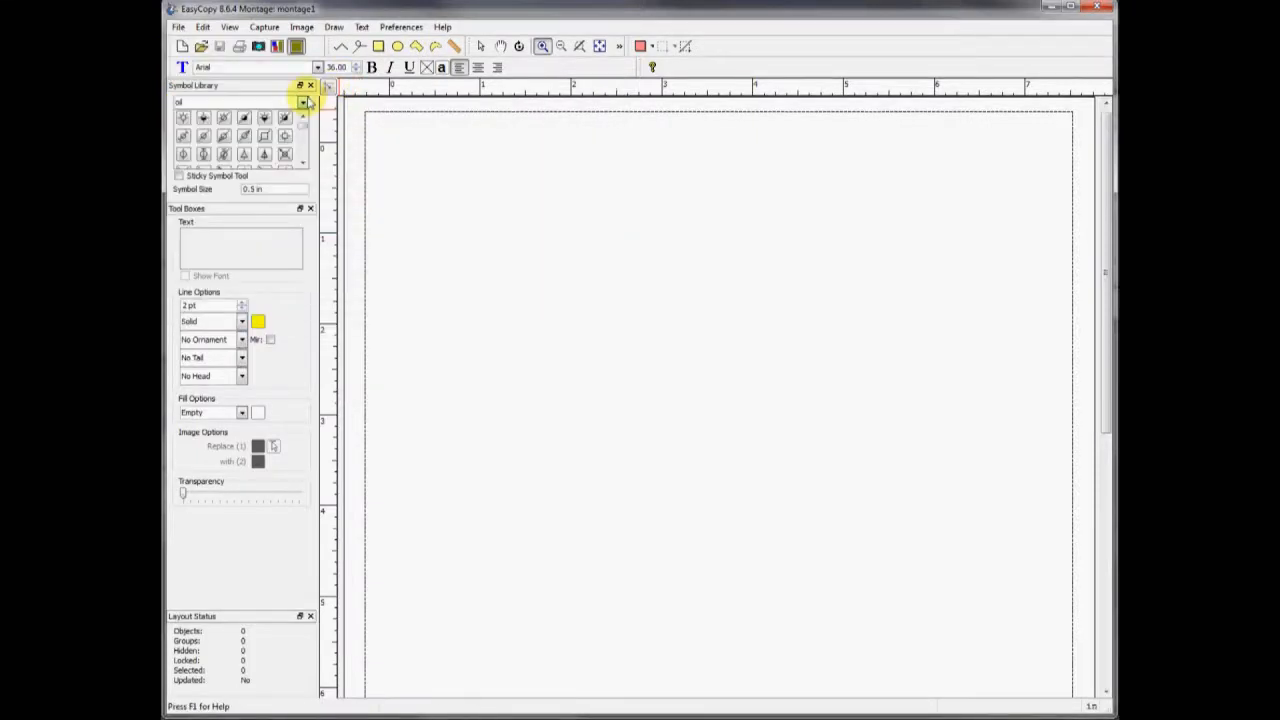
Import the well log PDF via Image > Stitch PDF Pages
click(301, 27)
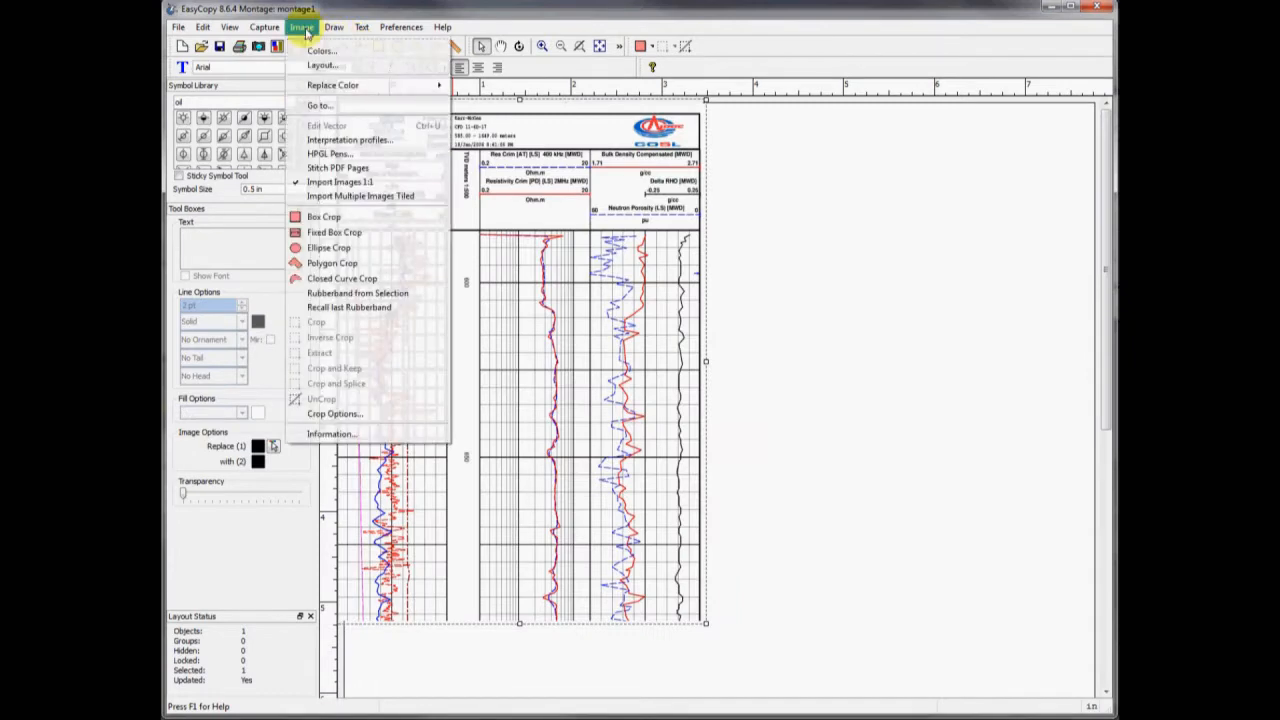
mouse_move(337, 167)
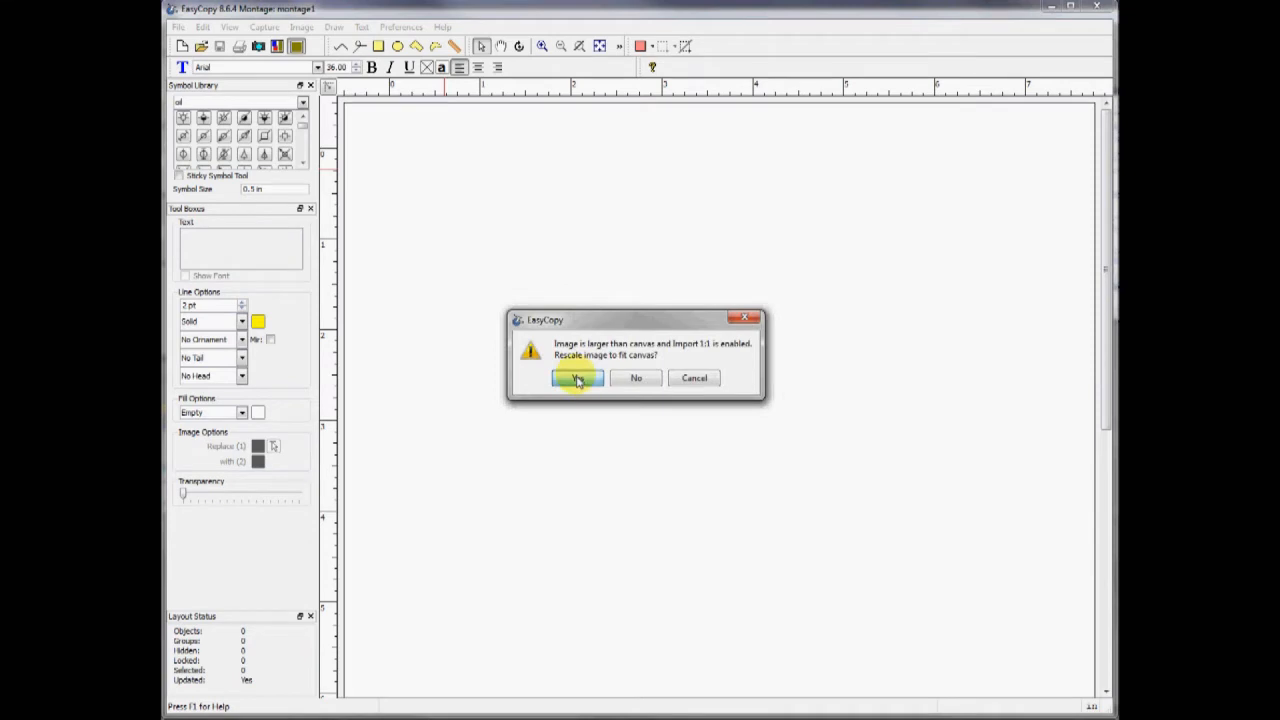
Accept the rescale prompt so the stitched well log lands on the montage
click(577, 378)
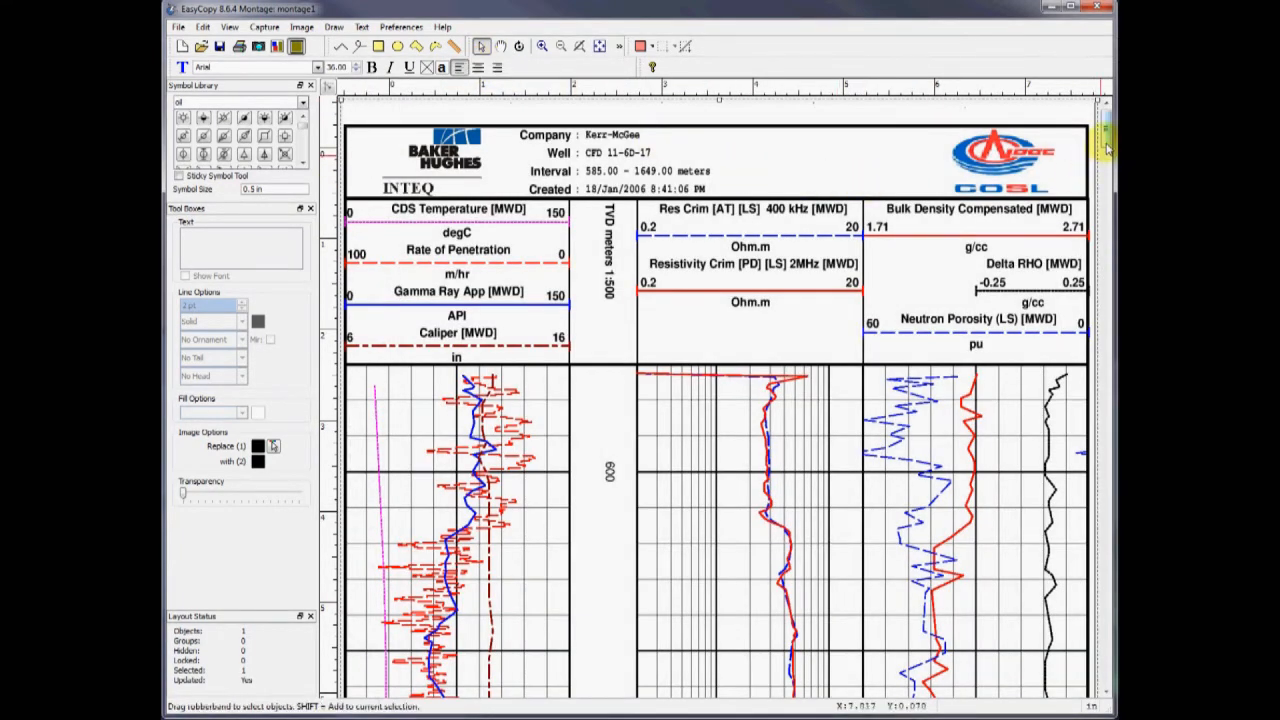
Scroll the stitched log down to about 1050 m to confirm it is continuous
scroll(down, 3)
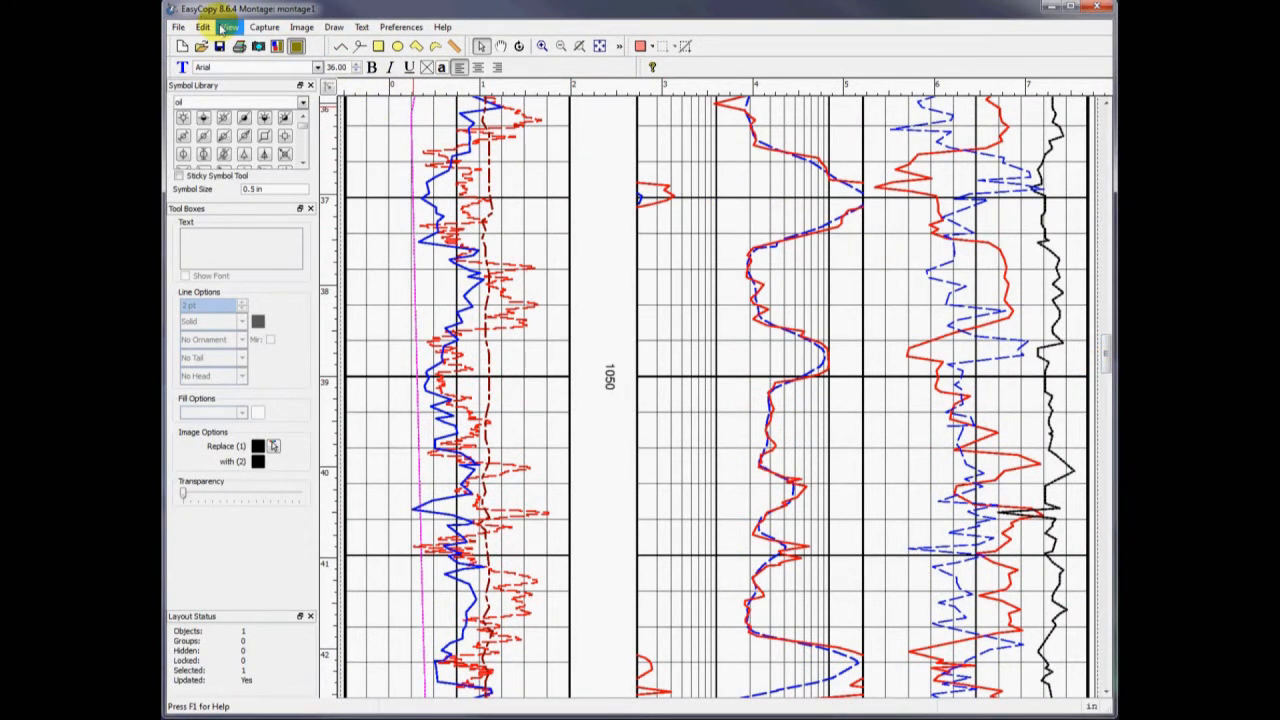
click(228, 27)
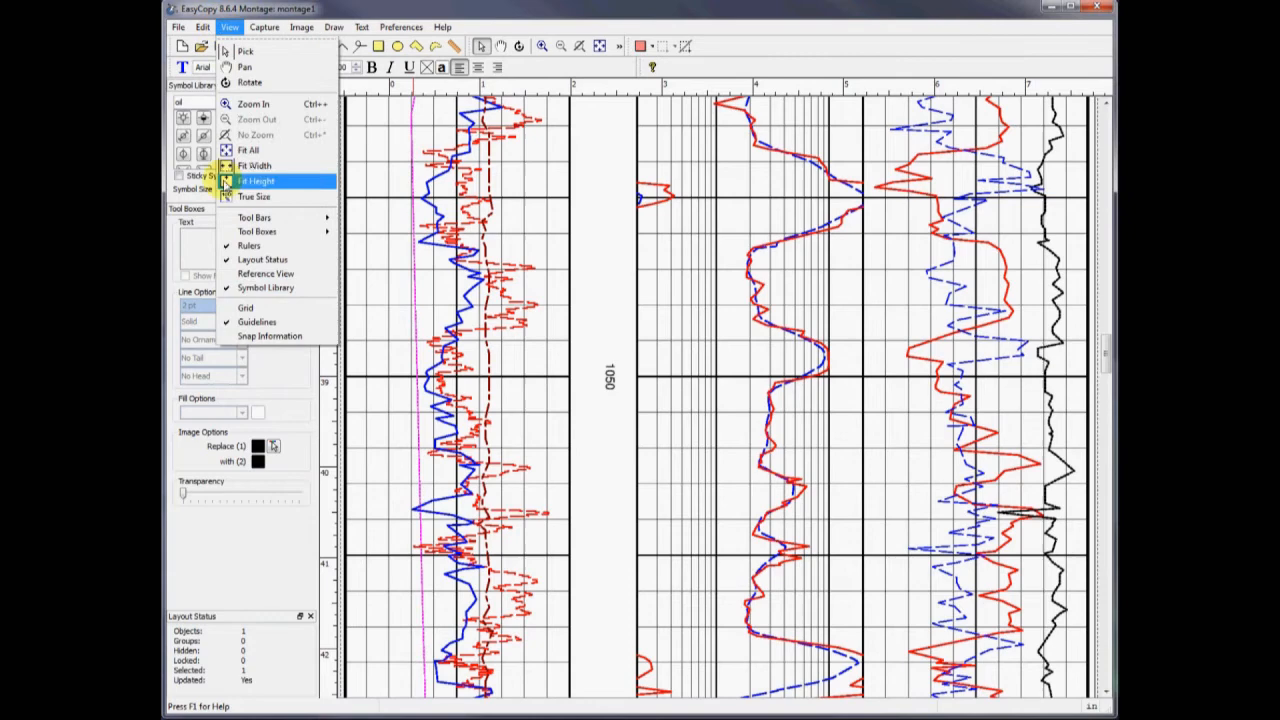
mouse_move(266, 274)
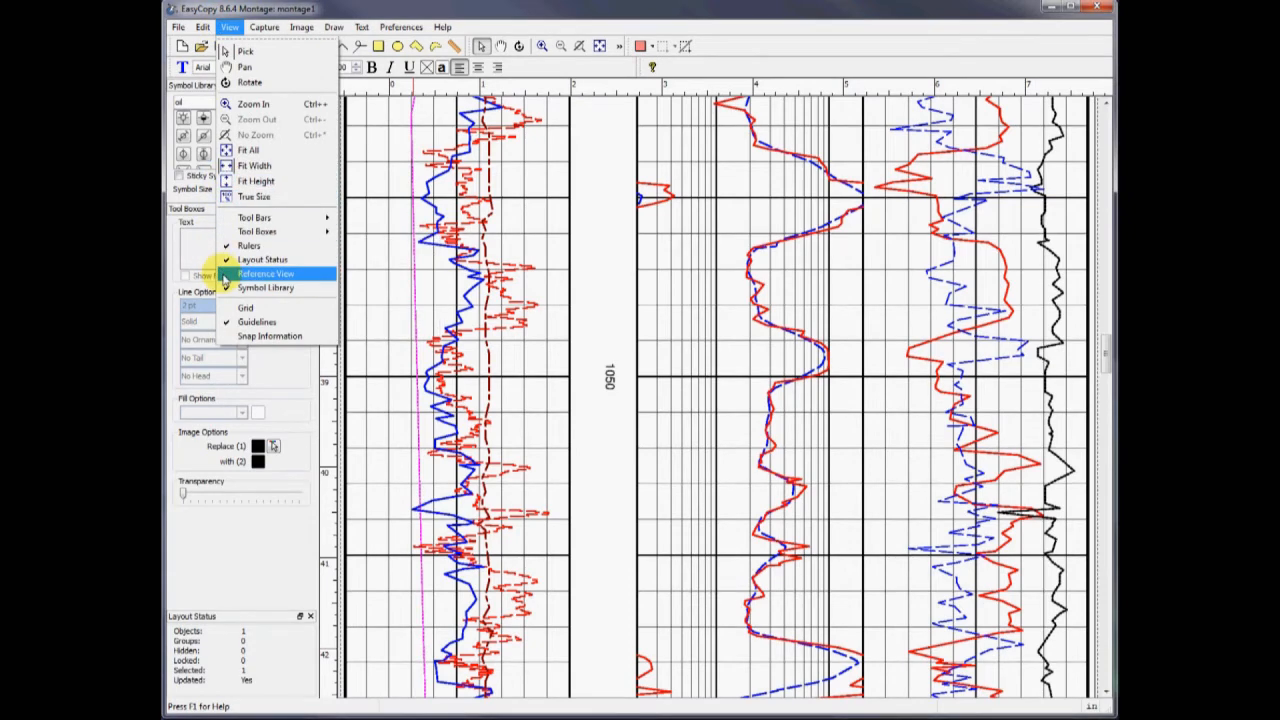
Dock the Reference View panel and scroll it to the 1250–1300 m interval
click(266, 273)
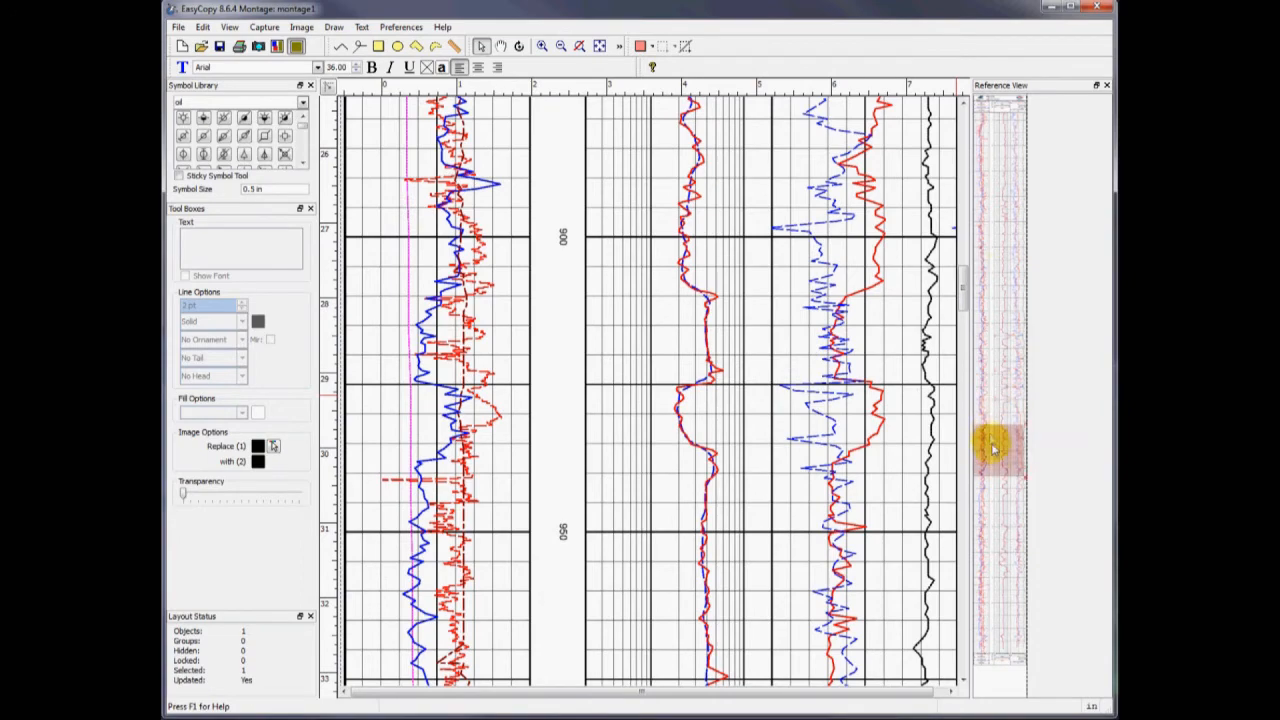
scroll(down, 3)
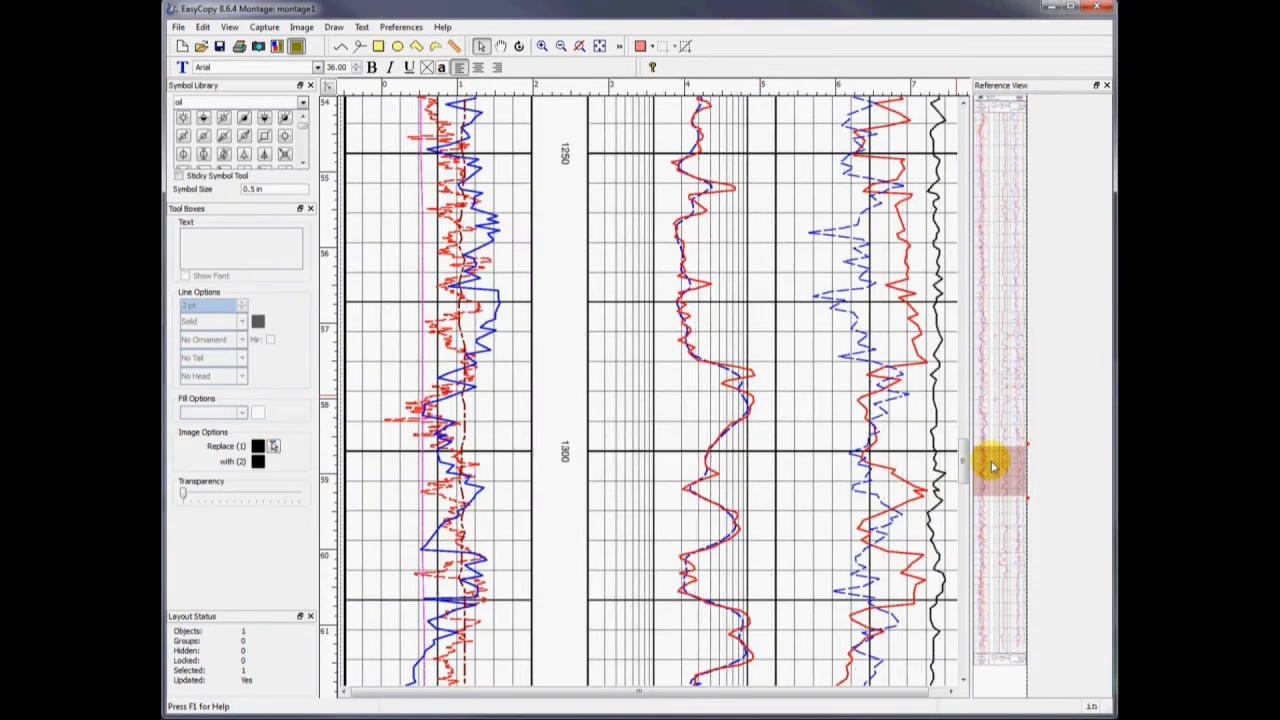